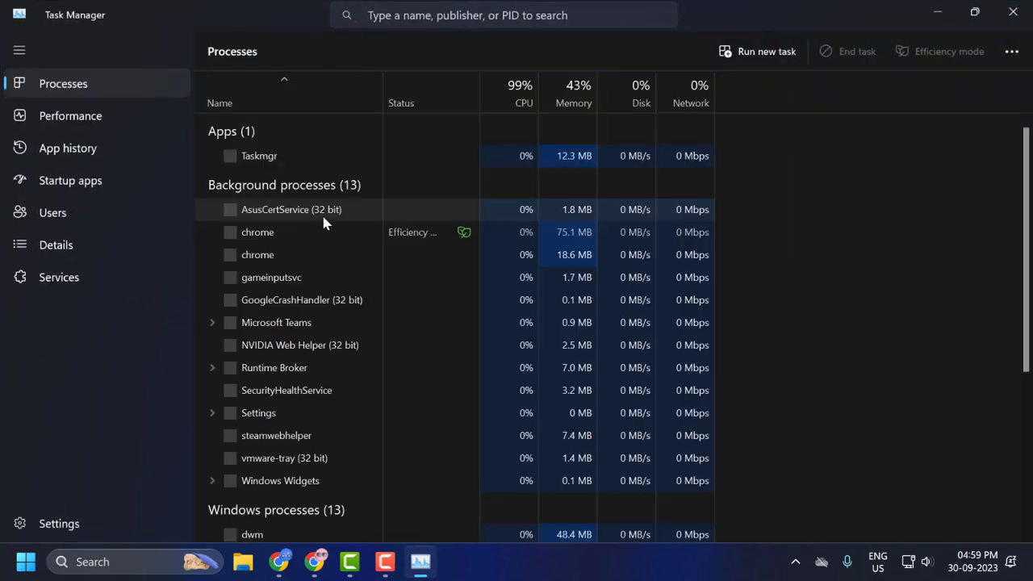
Step: Switch Task Manager to the Performance page showing Memory usage of 6.9/16 GB with 2 of 2 slots used
left_click(19, 50)
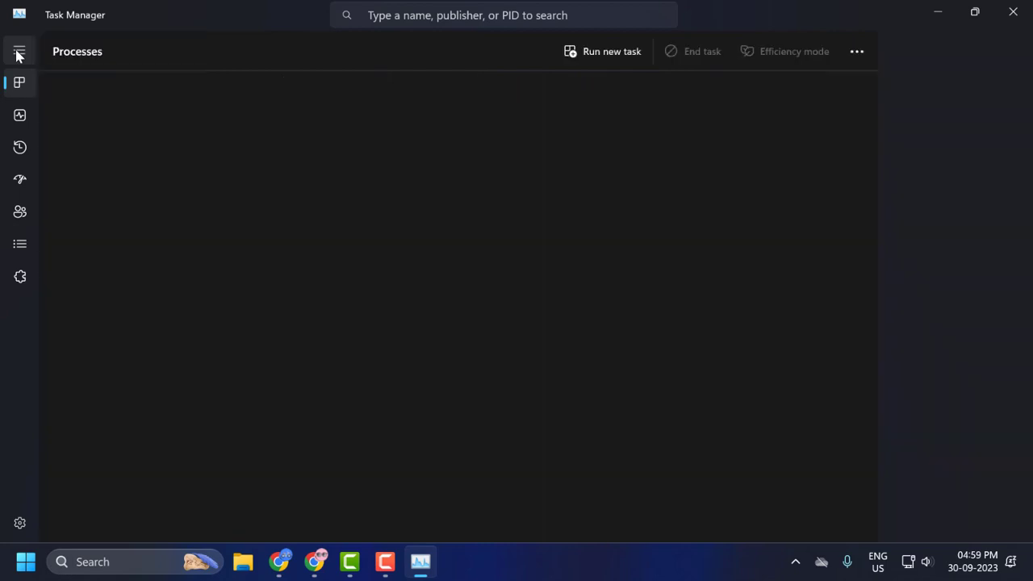
left_click(20, 50)
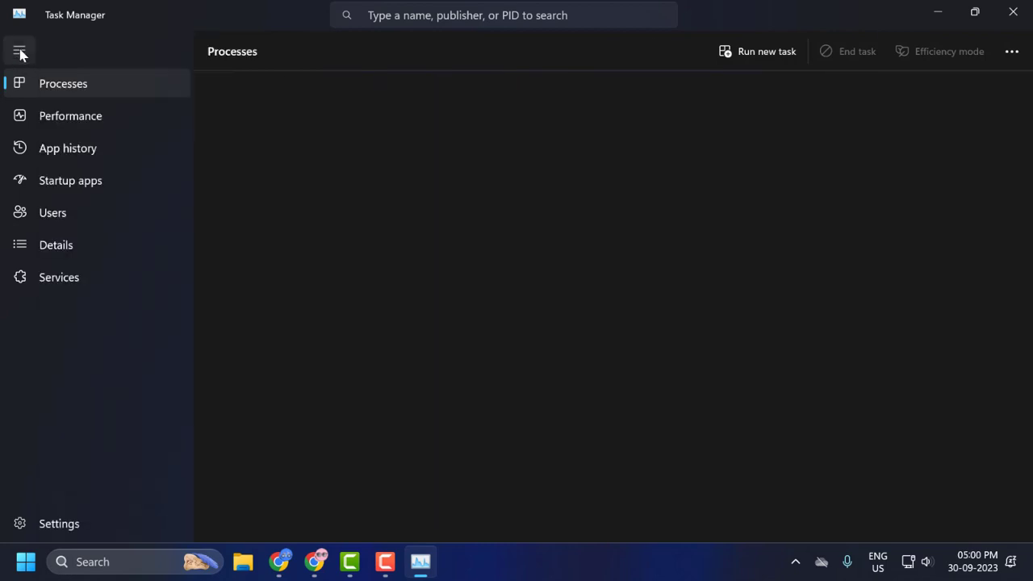
left_click(20, 50)
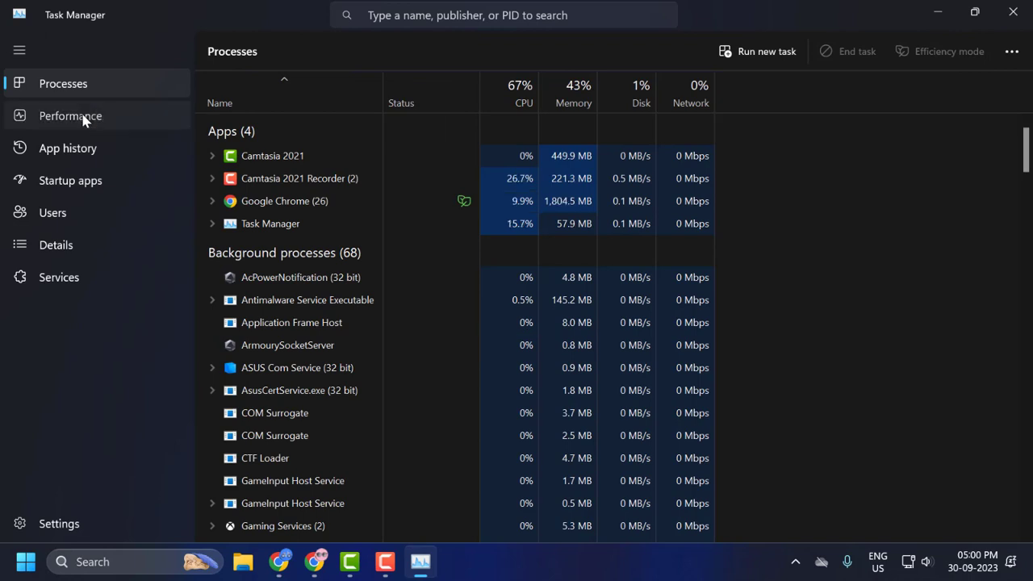
left_click(71, 116)
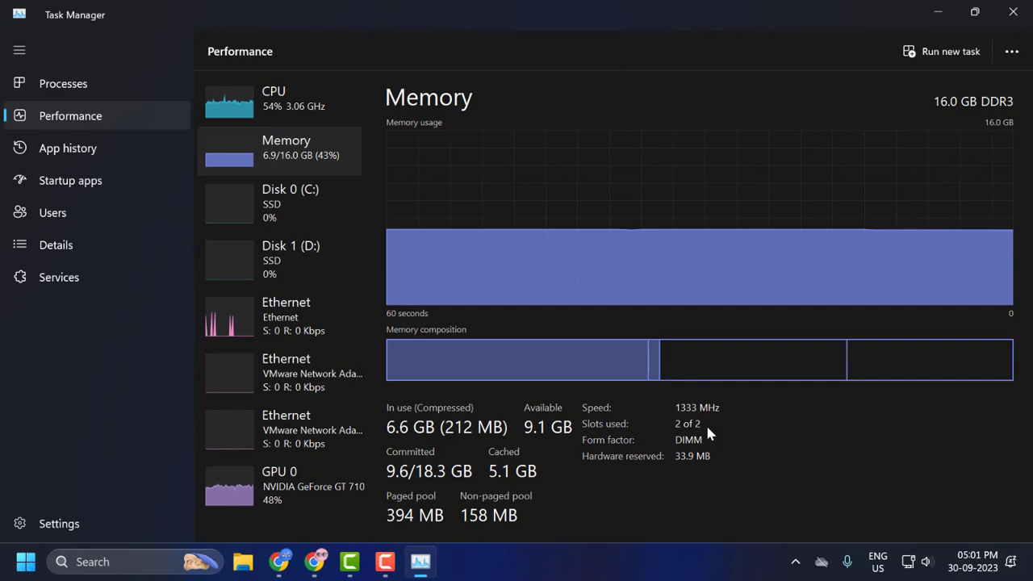
mouse_move(702, 436)
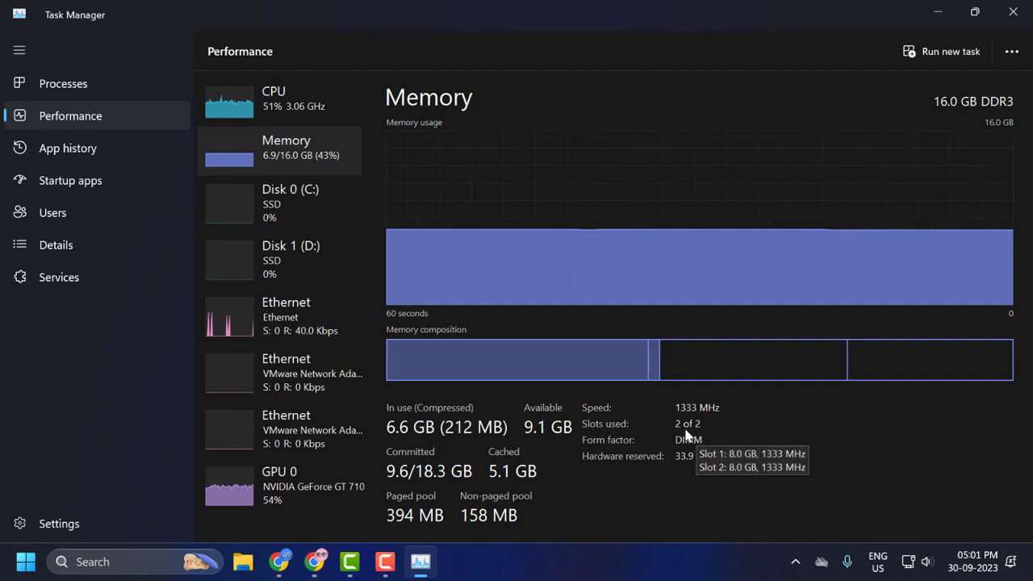
mouse_move(685, 433)
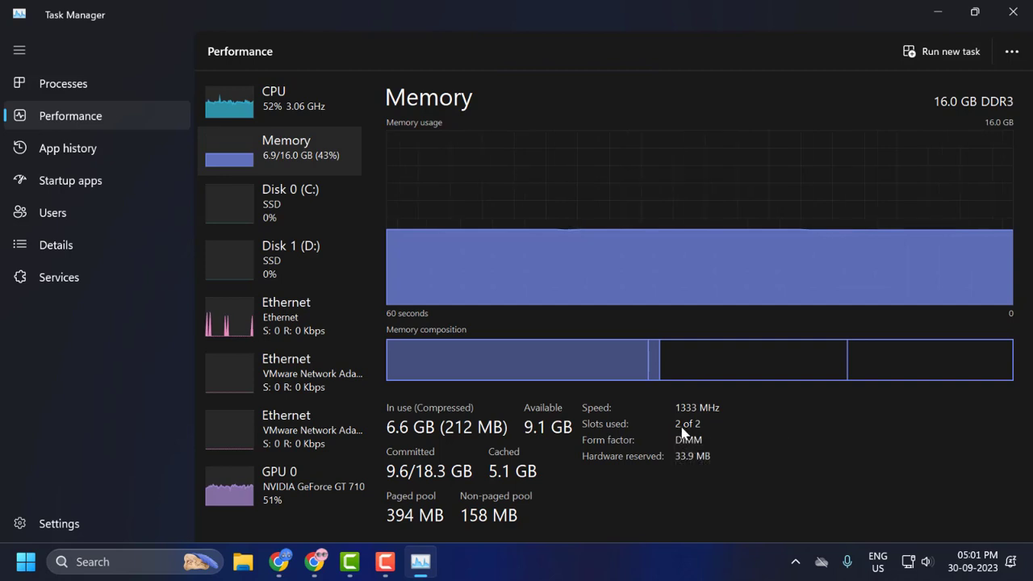
mouse_move(688, 423)
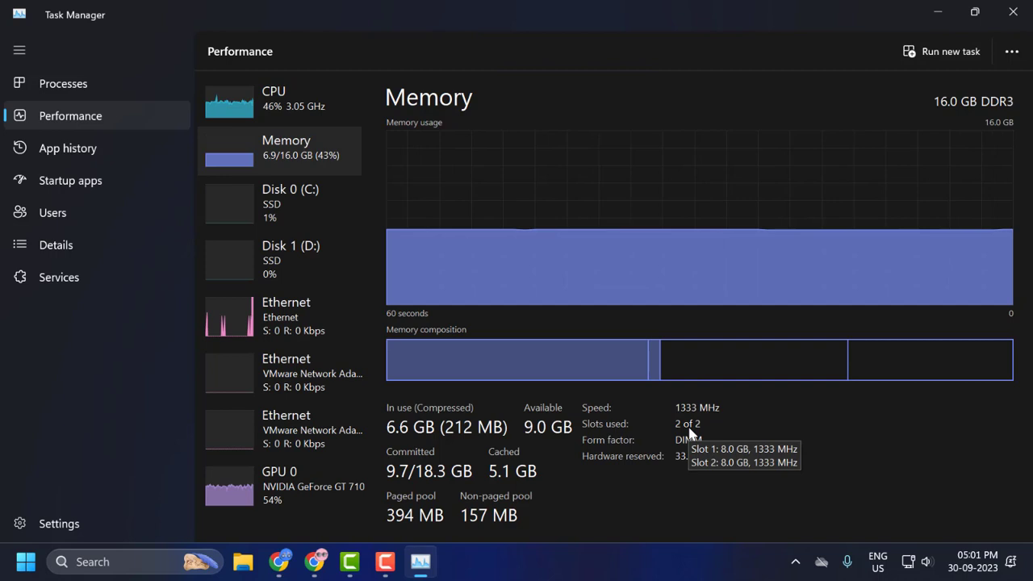
mouse_move(691, 434)
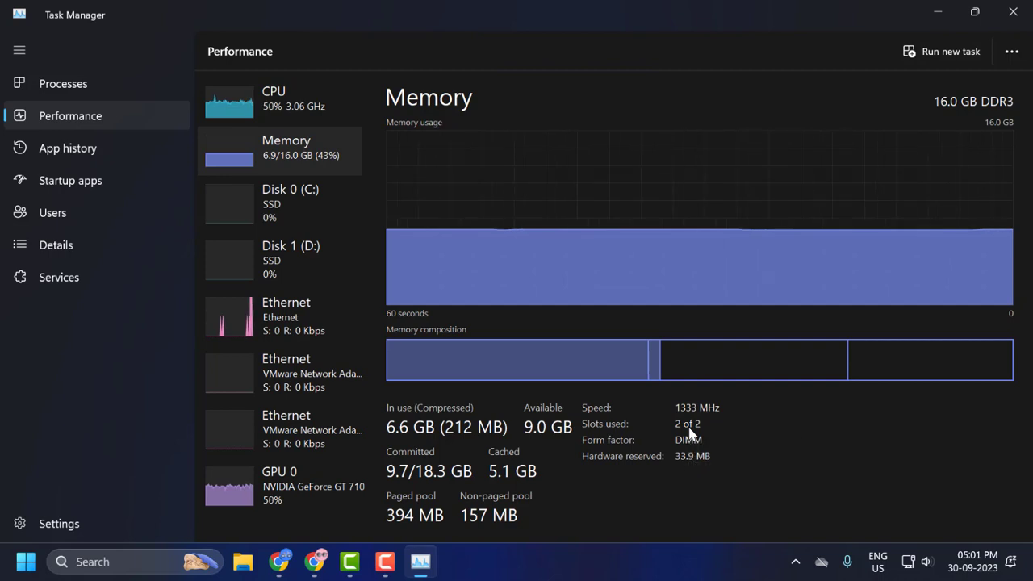